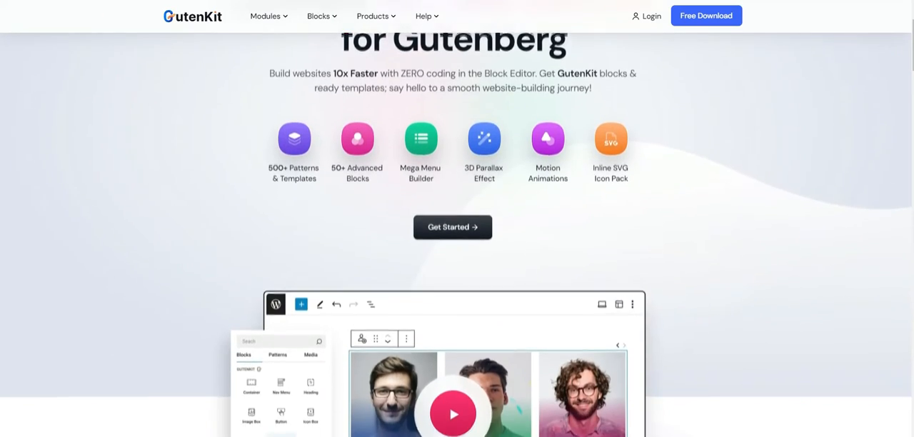
Scroll the GutenKit homepage down to the Native Gutenberg Interface, with Better Features section.
scroll(down, 3)
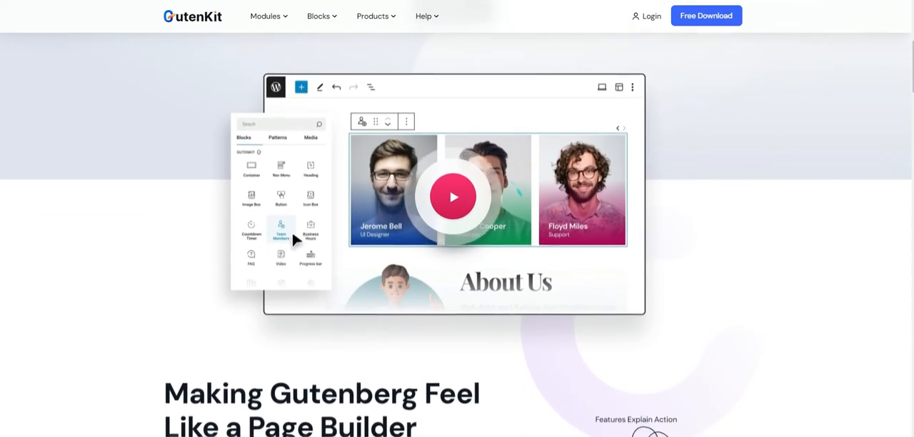
scroll(down, 3)
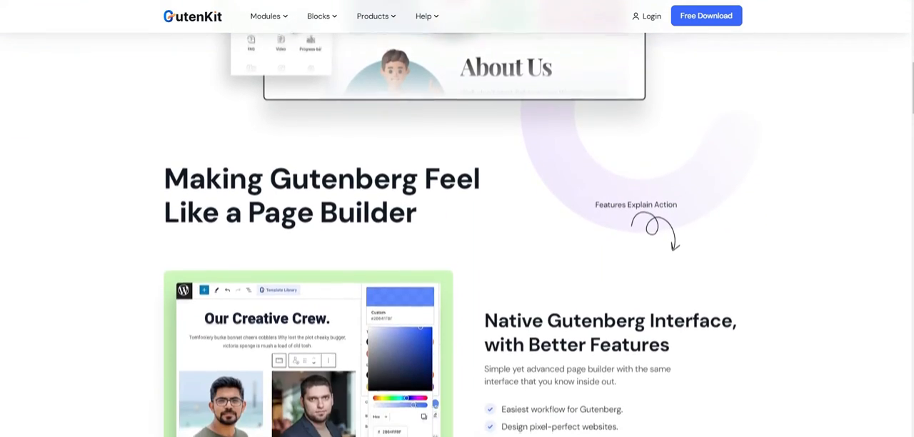
scroll(down, 3)
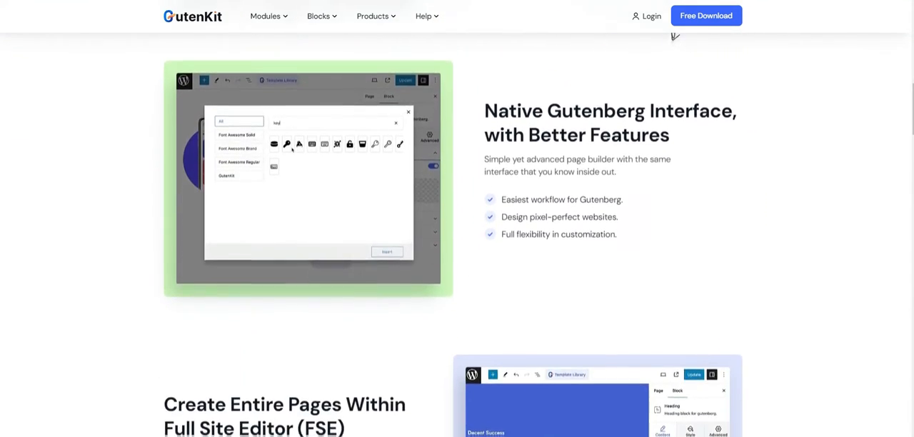
scroll(down, 3)
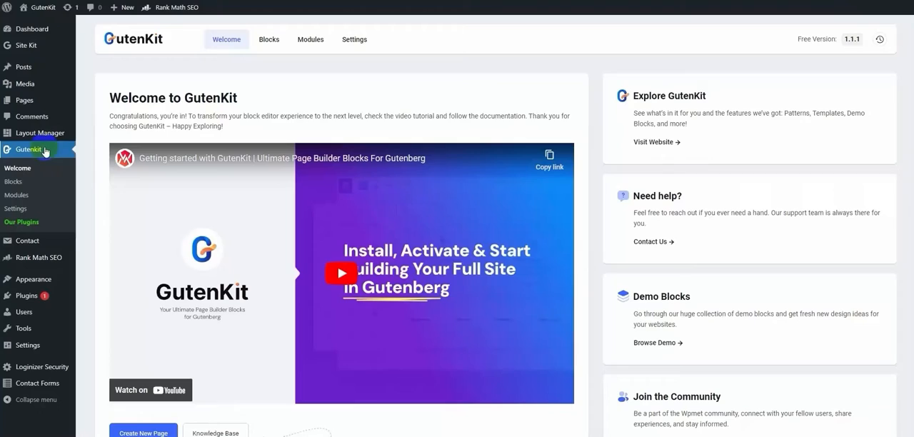
Open GutenKit Modules and switch on the Glass Morphism module.
click(309, 40)
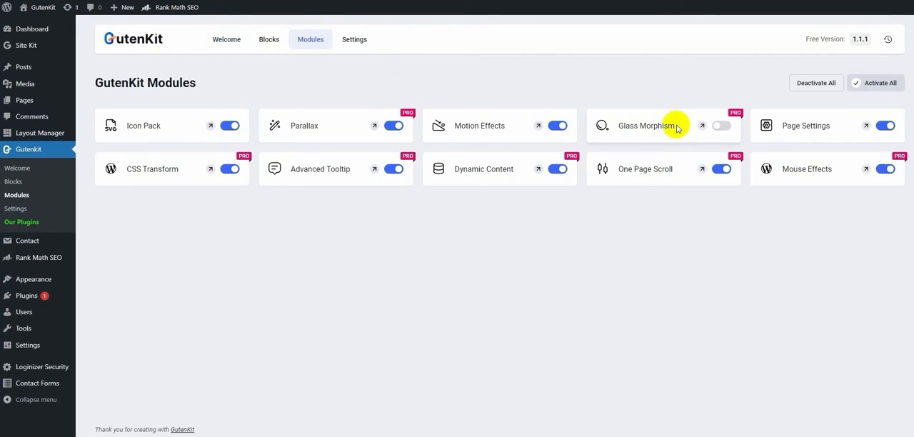
click(721, 125)
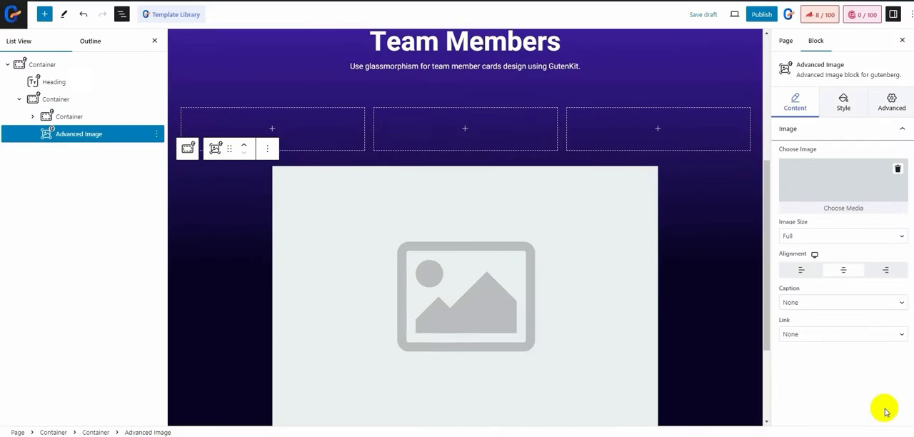
Add a social profile to the Cameron Williamson team card and set a Classic background.
click(843, 208)
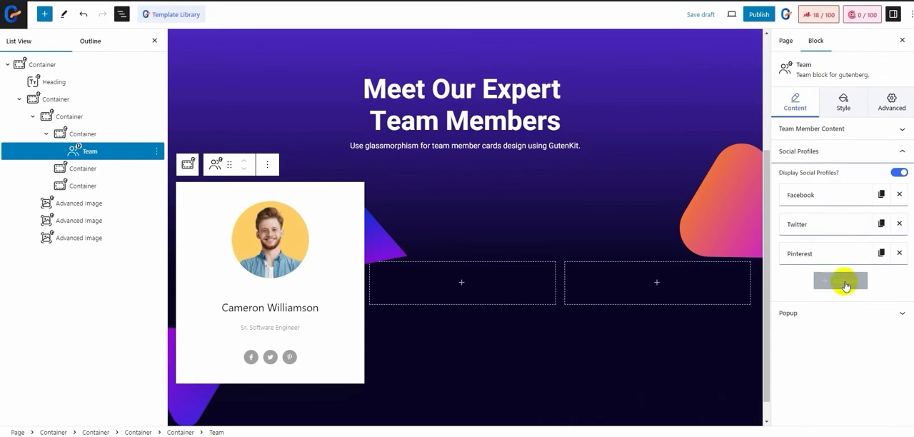
click(843, 102)
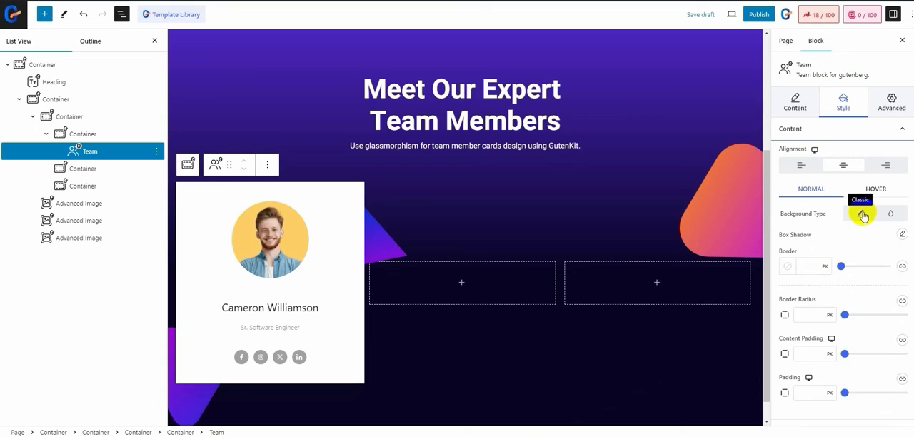
click(863, 213)
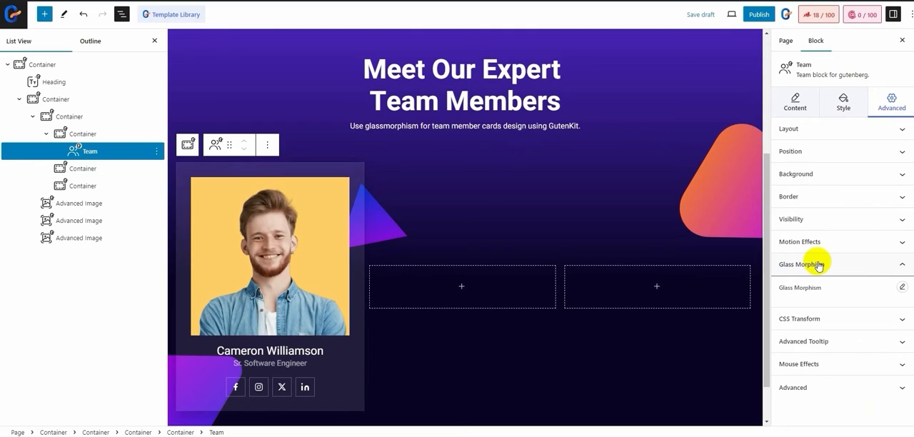
Edit the card's Glass Morphism settings, adjusting the hue and blur sliders.
click(902, 287)
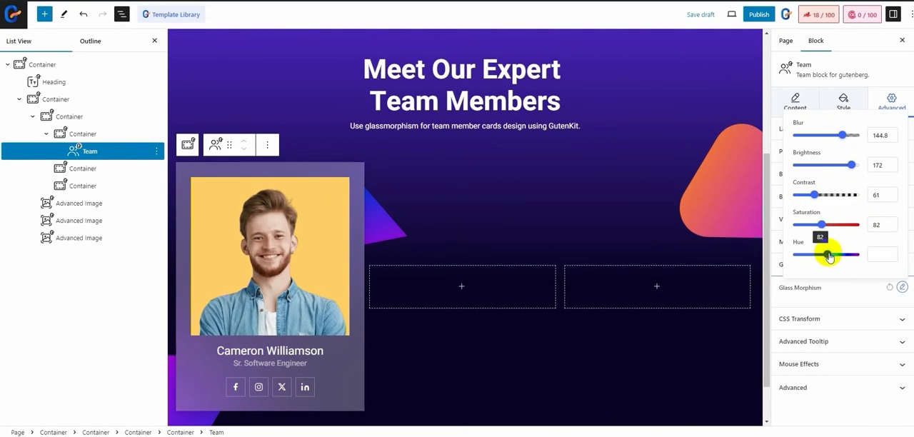
drag(853, 254, 814, 254)
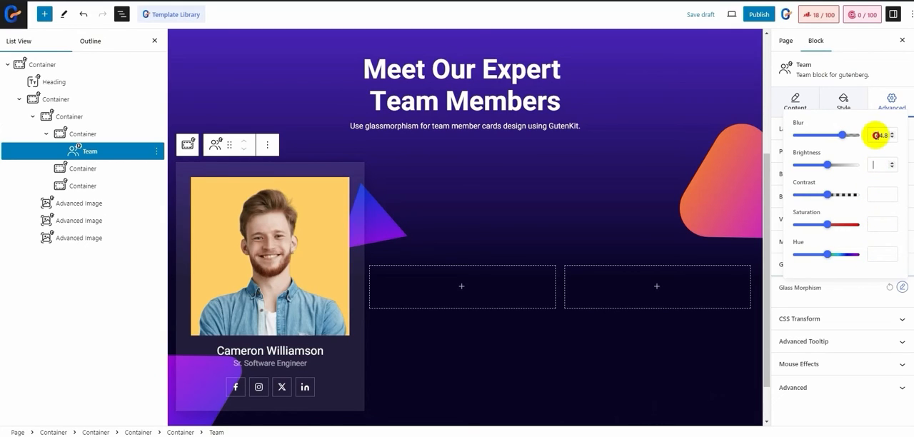
click(842, 100)
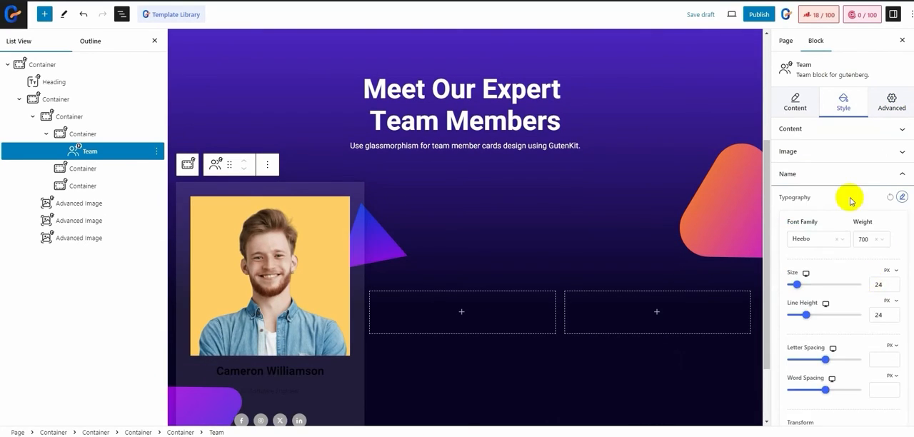